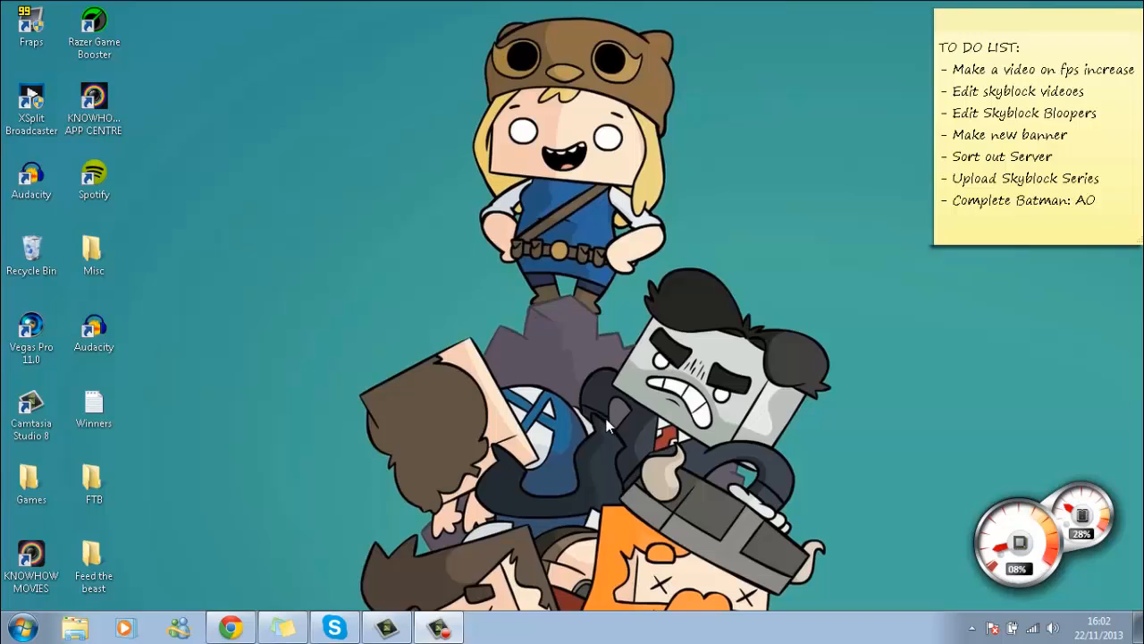
mouse_move(590, 404)
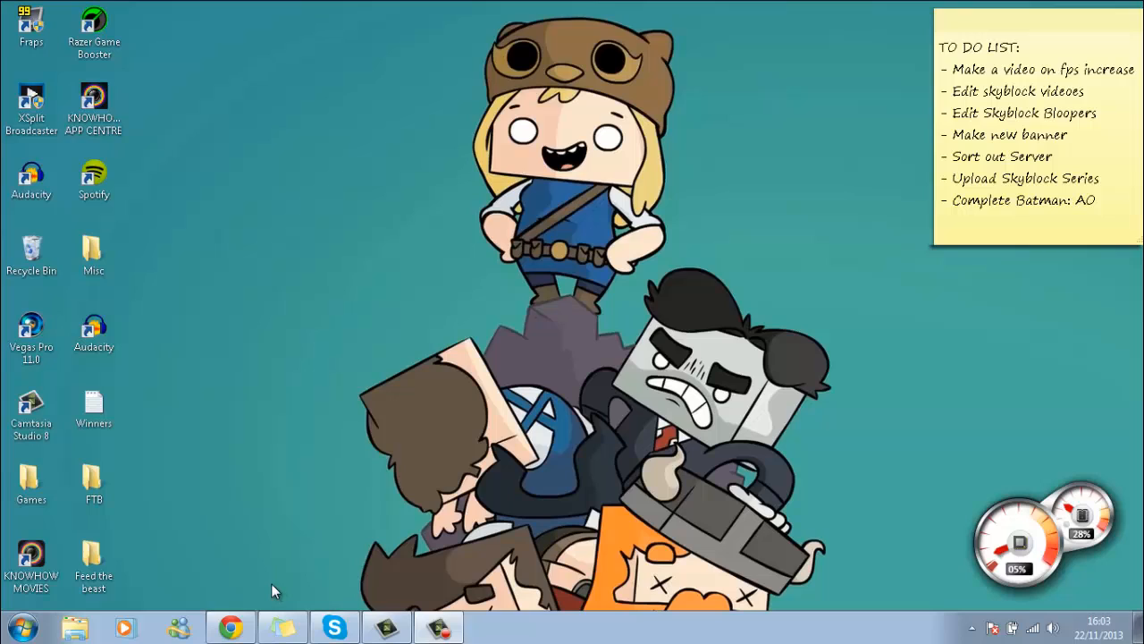
Step: Start the DirectX Diagnostic Tool by running 'dxdiag' from the Run box
click(25, 619)
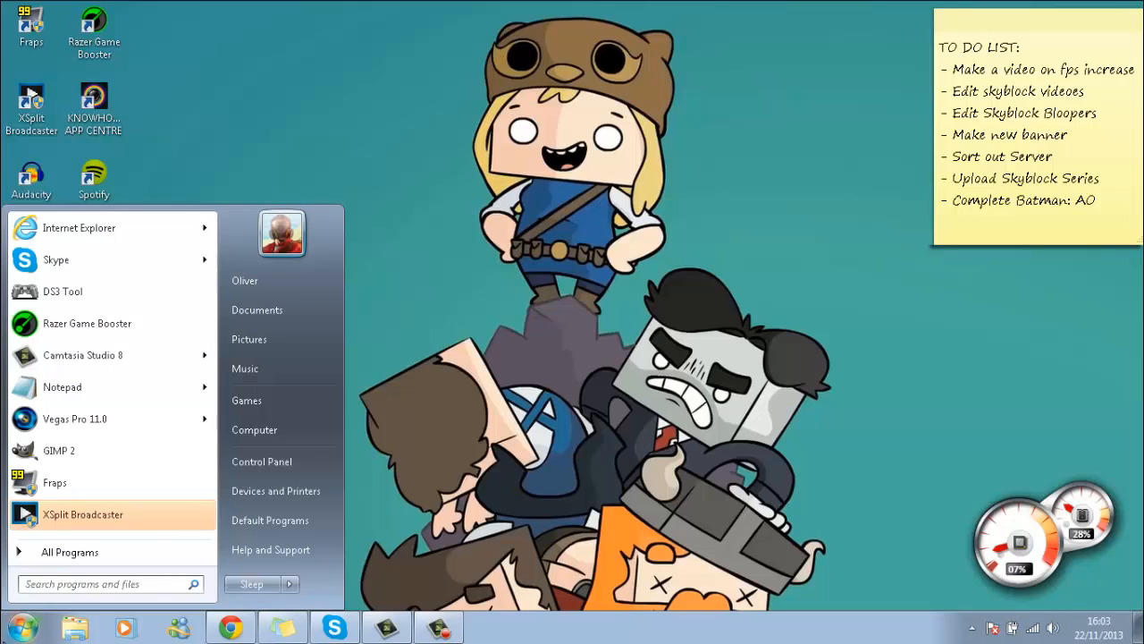
text(run)
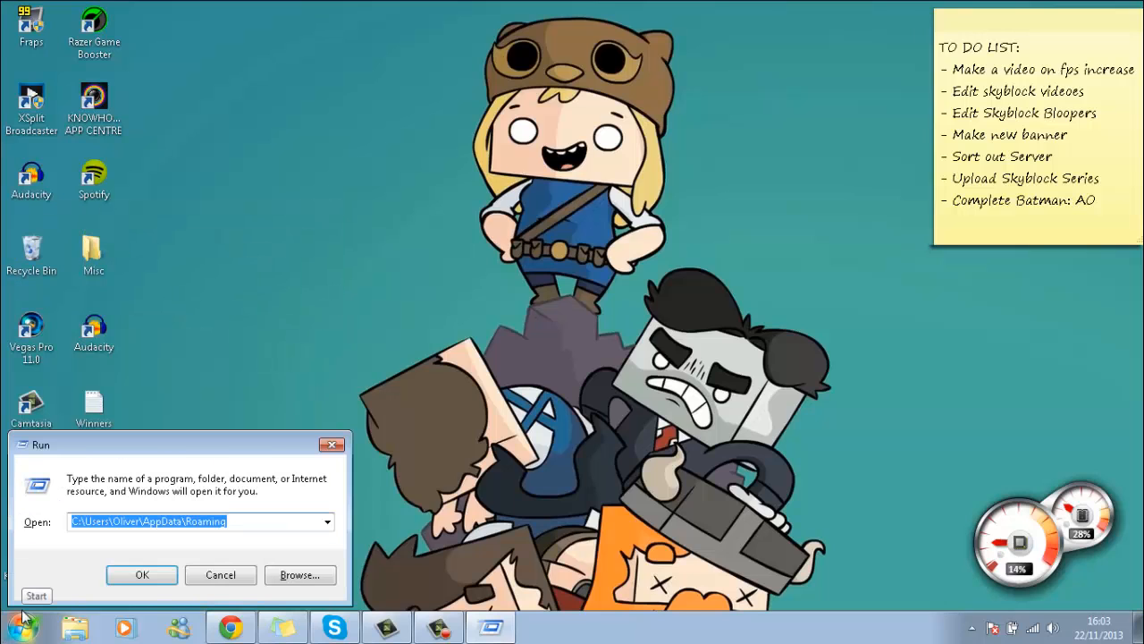
text(dxd)
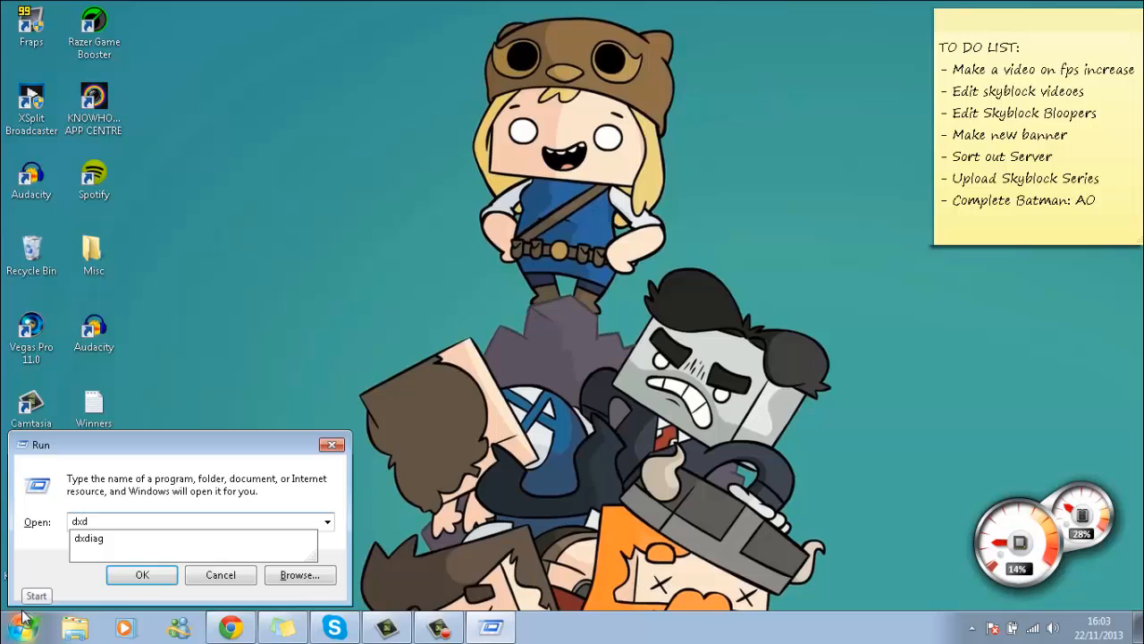
click(140, 576)
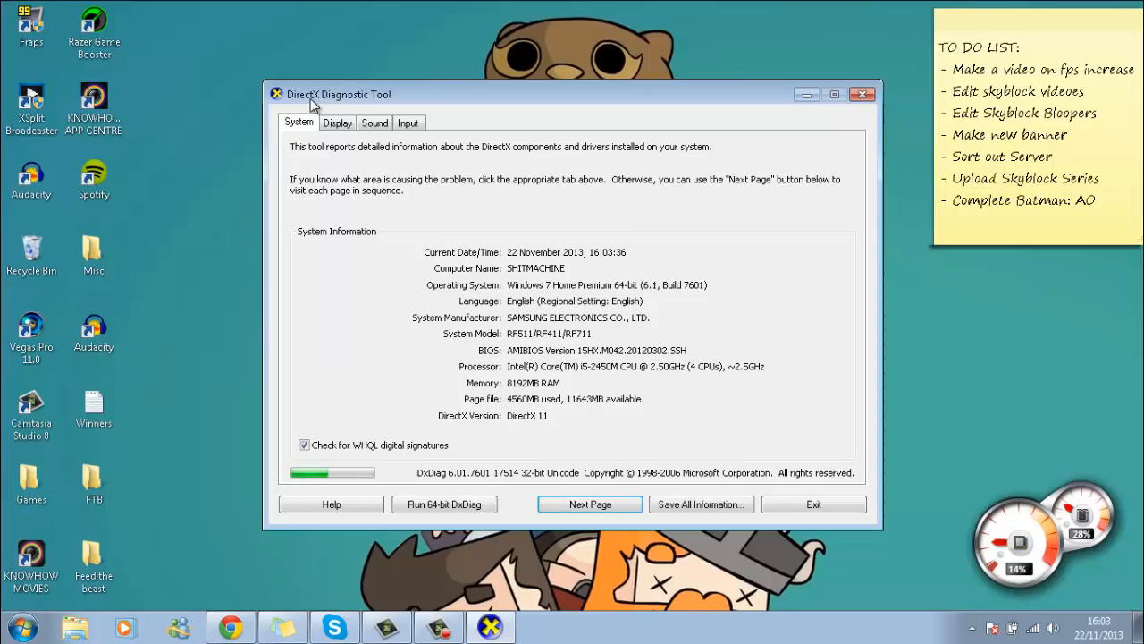
mouse_move(472, 244)
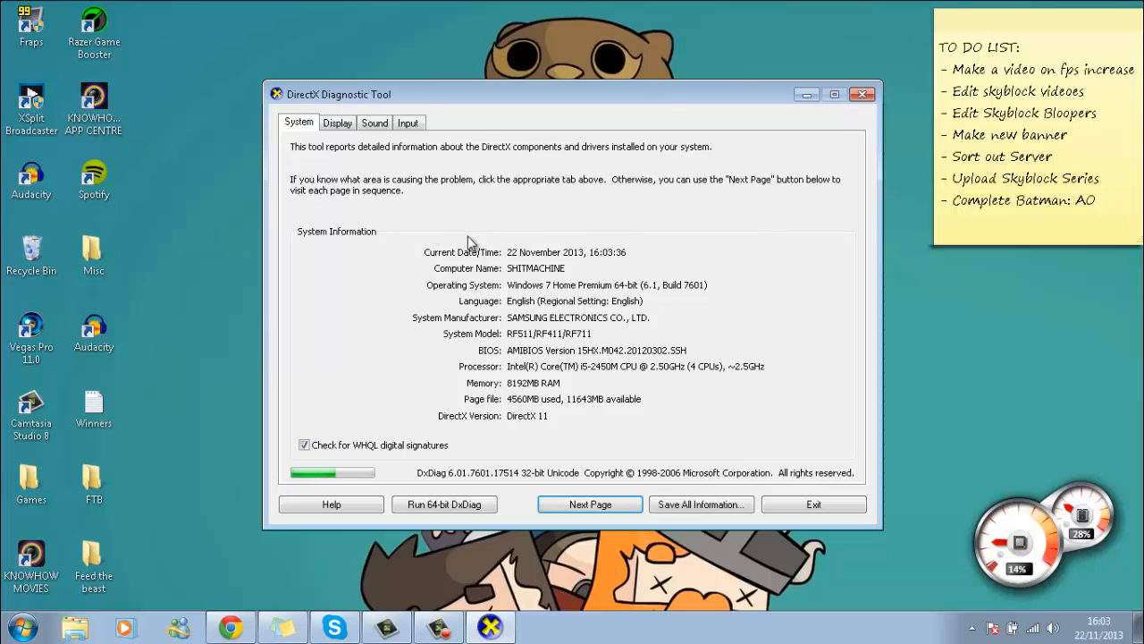
Step: View the Display page showing the Intel(R) HD Graphics 3000 device and chip details
click(336, 122)
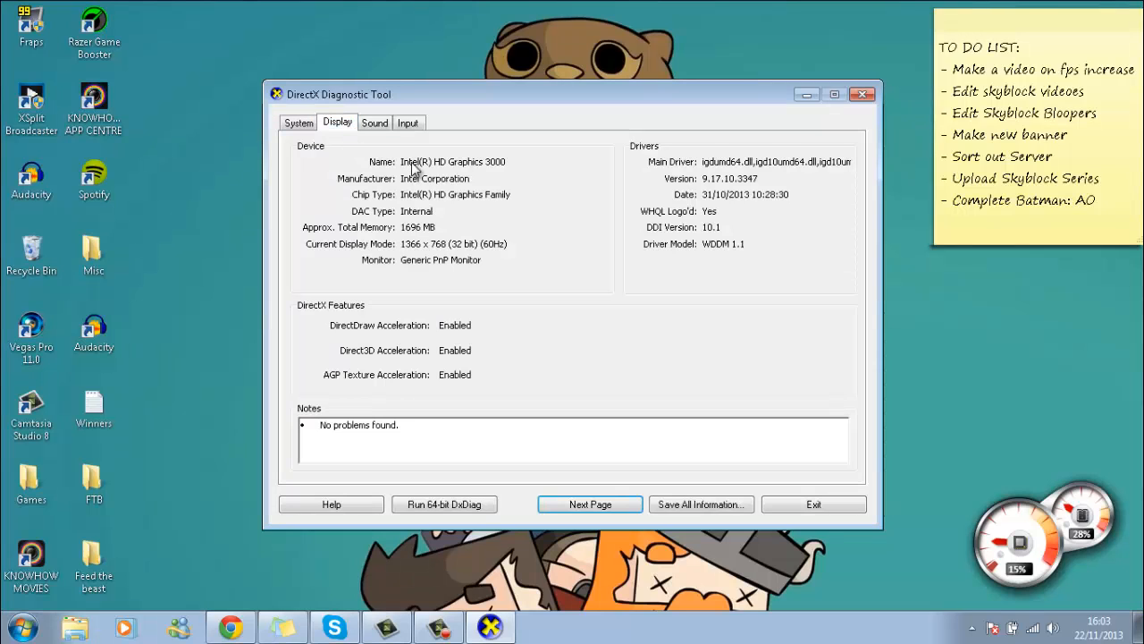
mouse_move(490, 218)
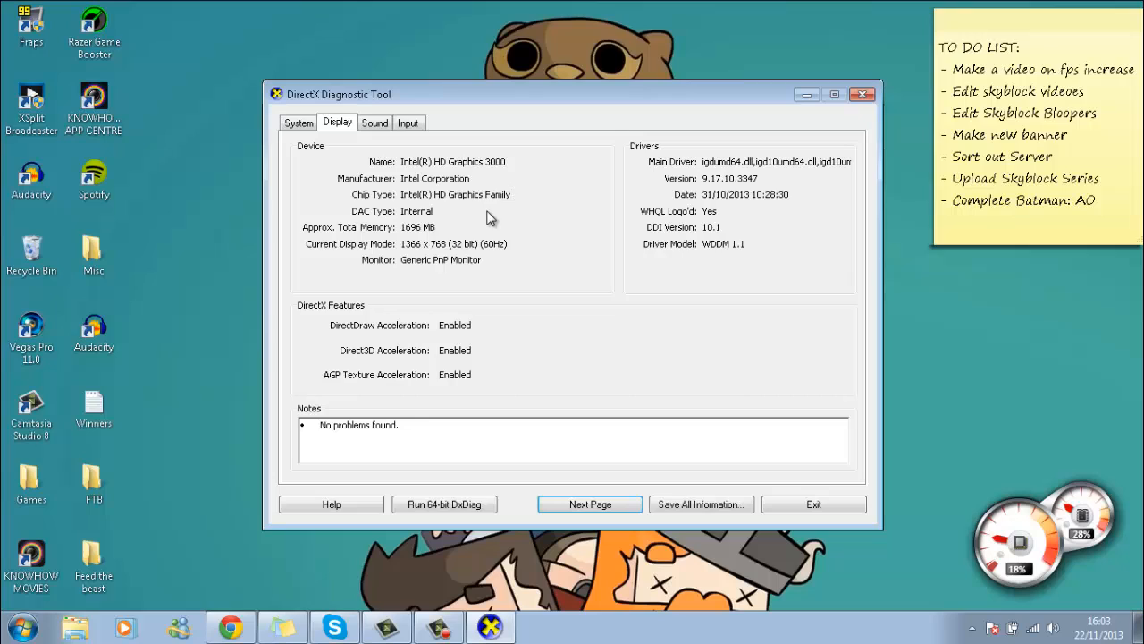
mouse_move(545, 358)
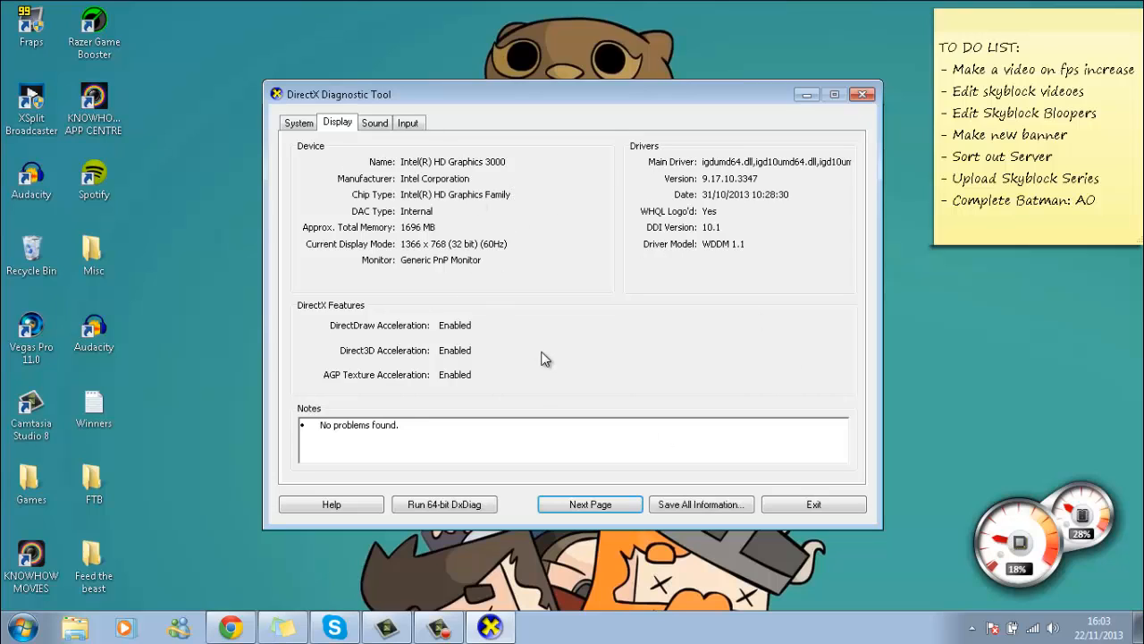
mouse_move(419, 168)
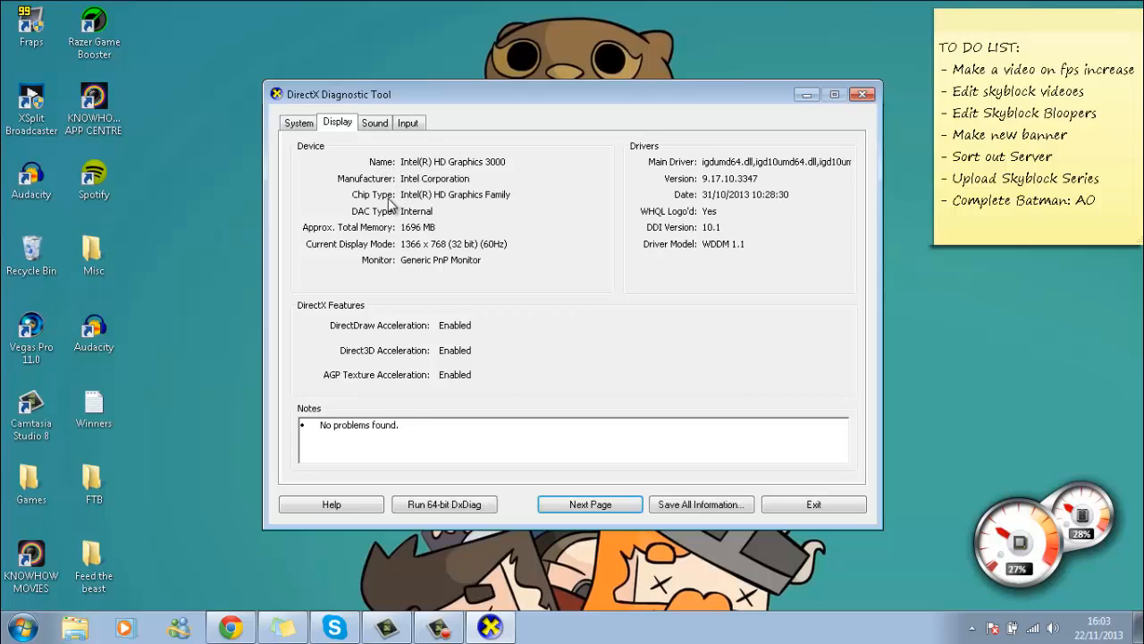
mouse_move(476, 204)
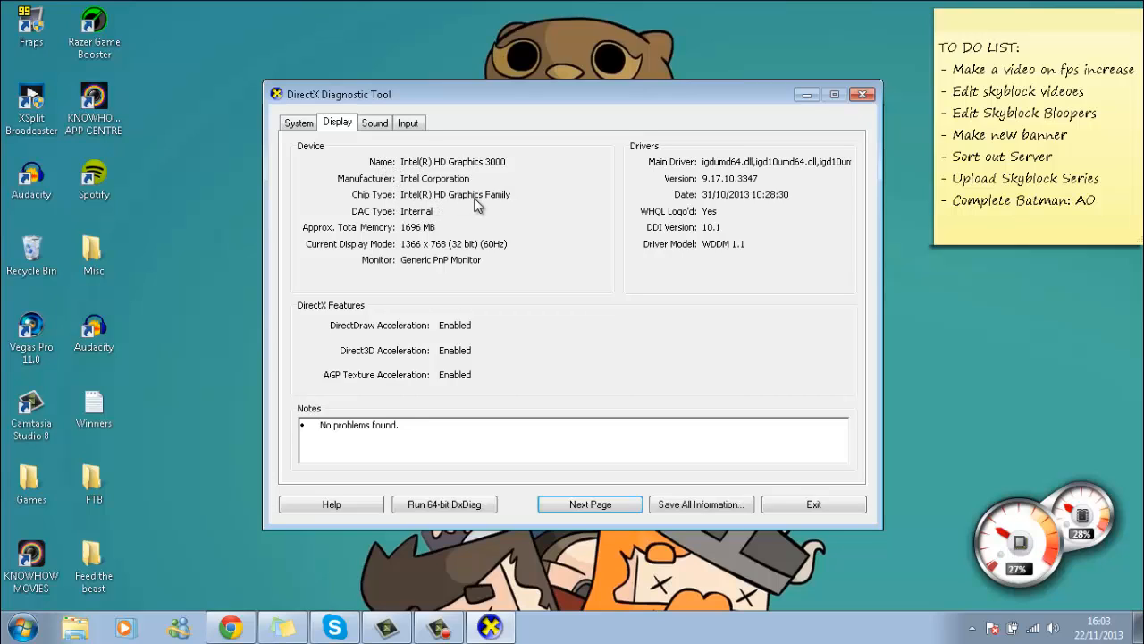
mouse_move(452, 166)
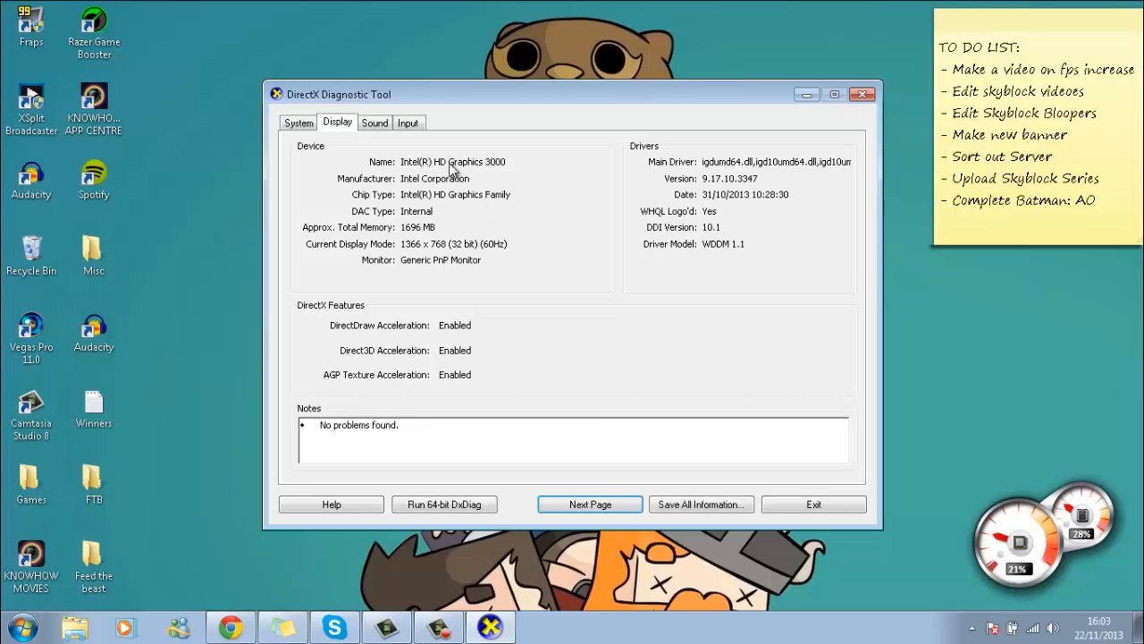
mouse_move(474, 168)
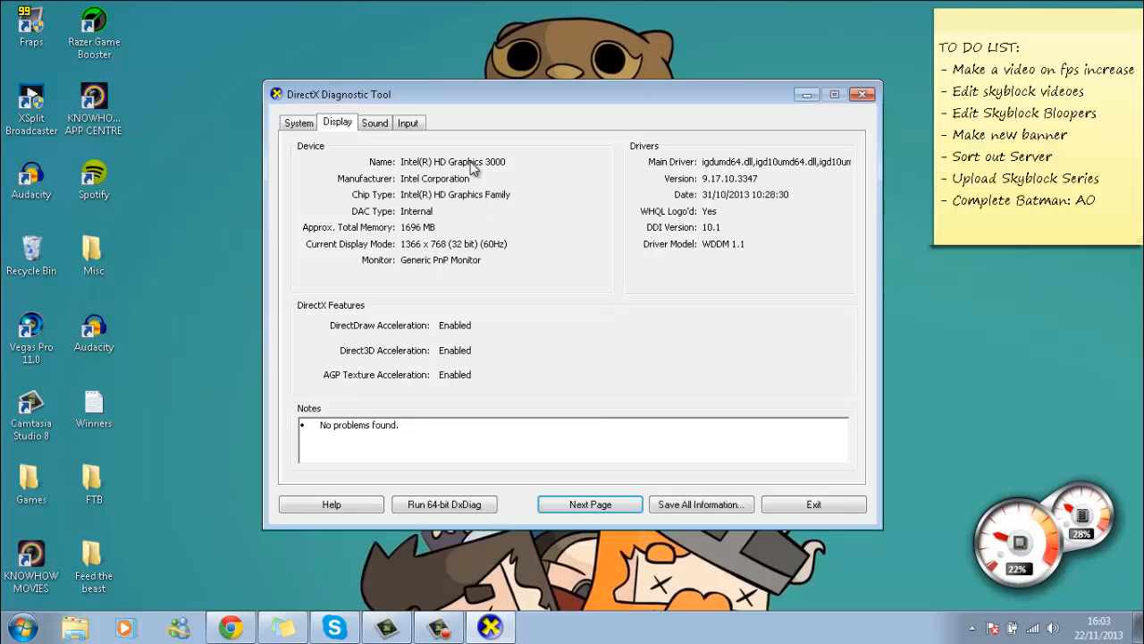
mouse_move(568, 164)
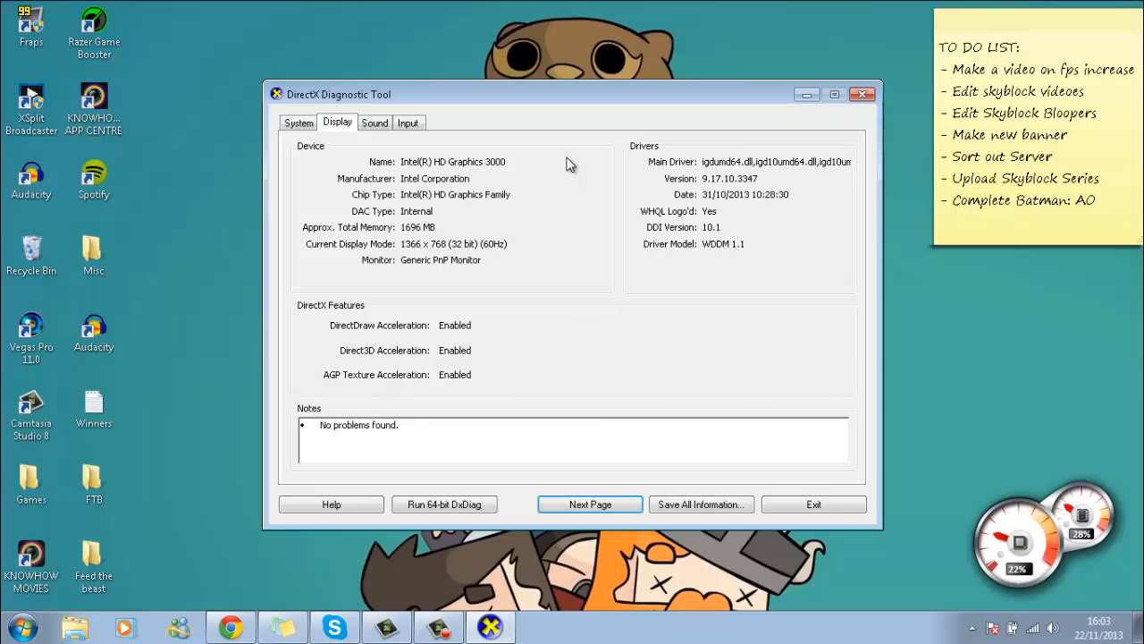
mouse_move(882, 118)
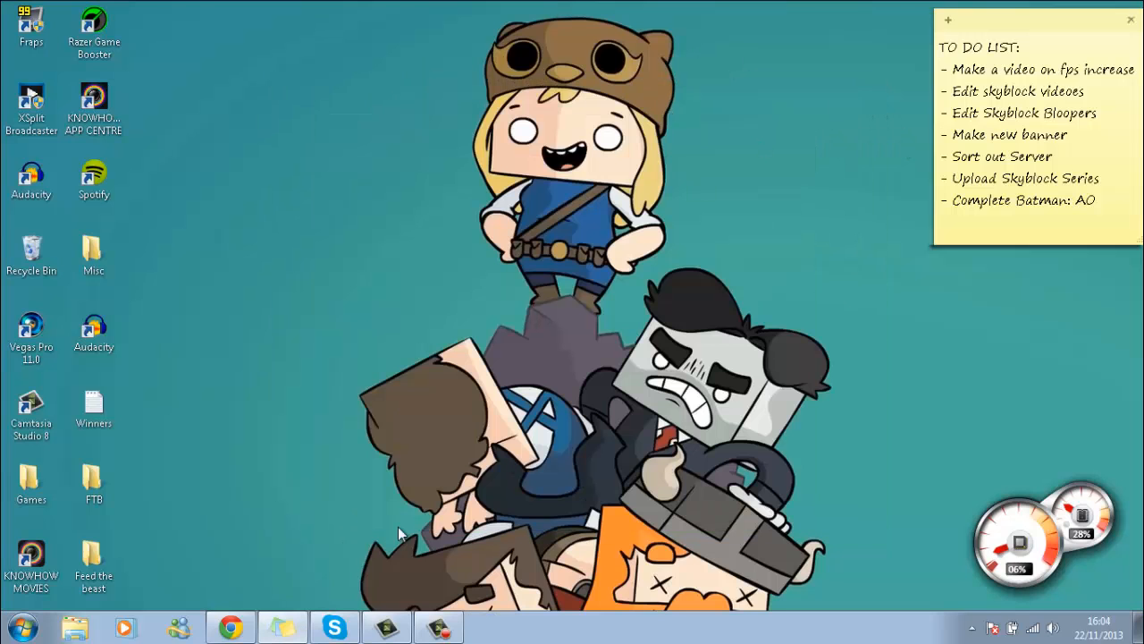
Step: Search Google for 'update drivers intel graphics card', then start a new query 'intel'
click(232, 625)
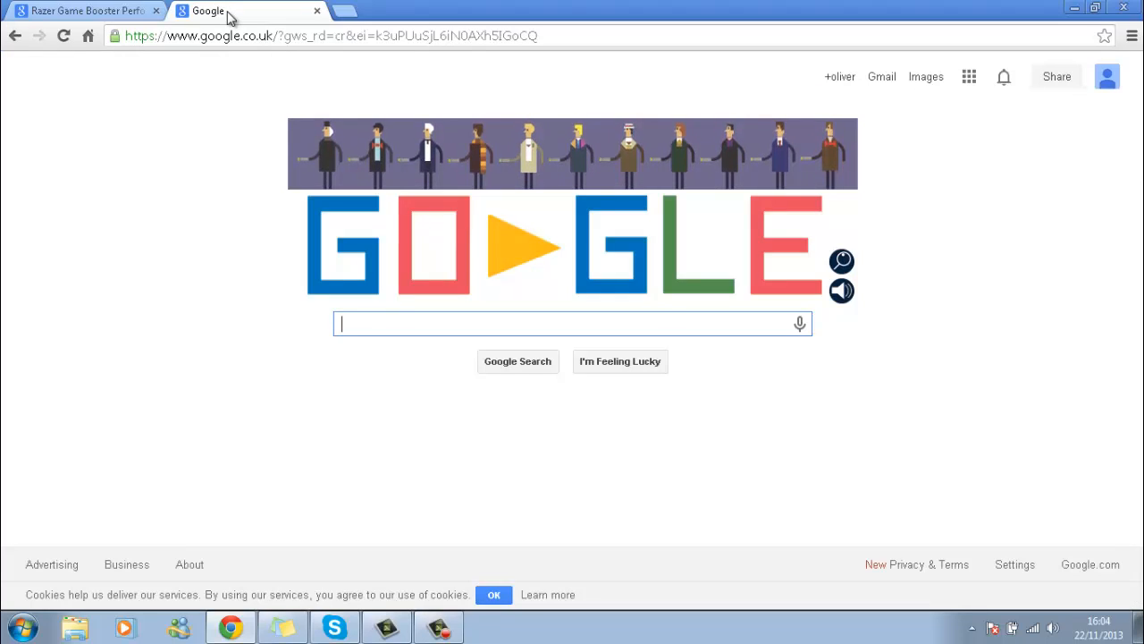
text(update)
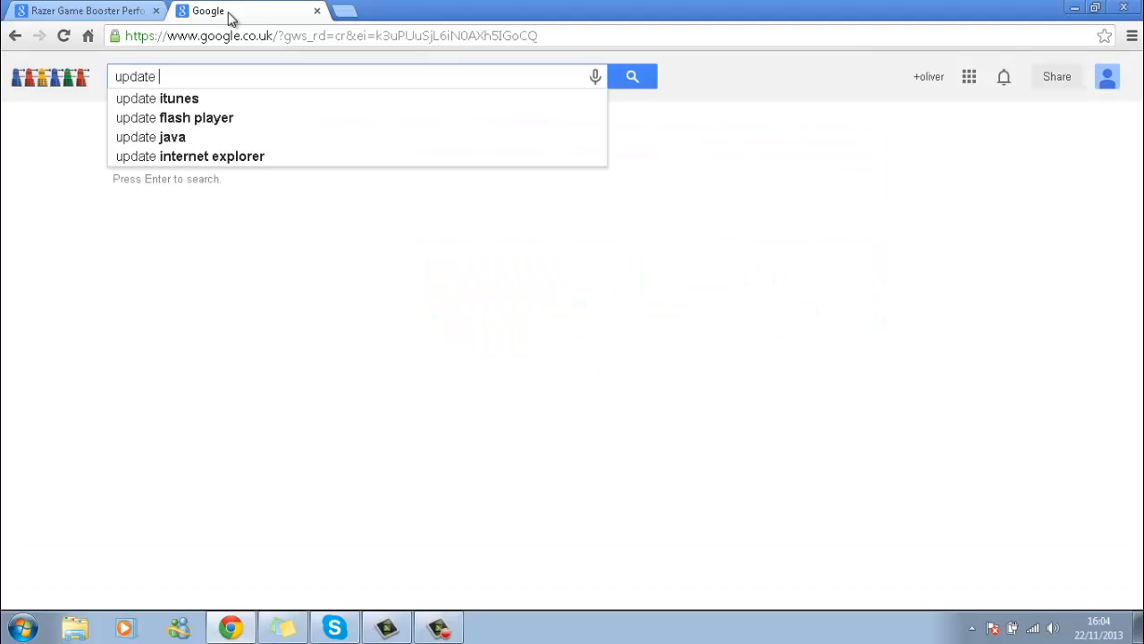
text(drie)
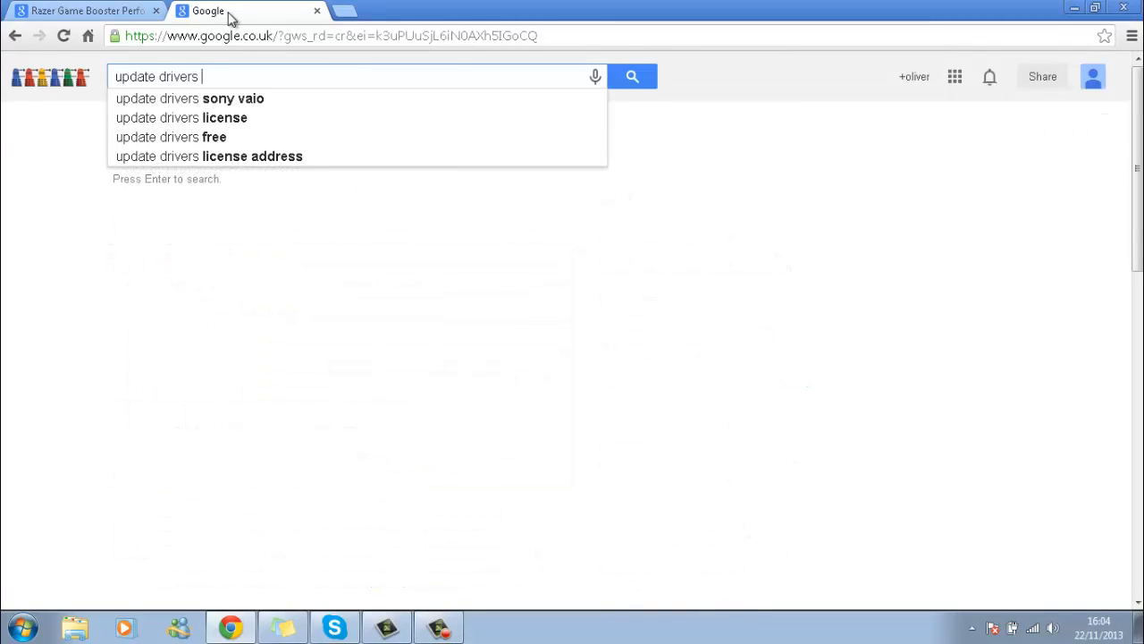
text(H)
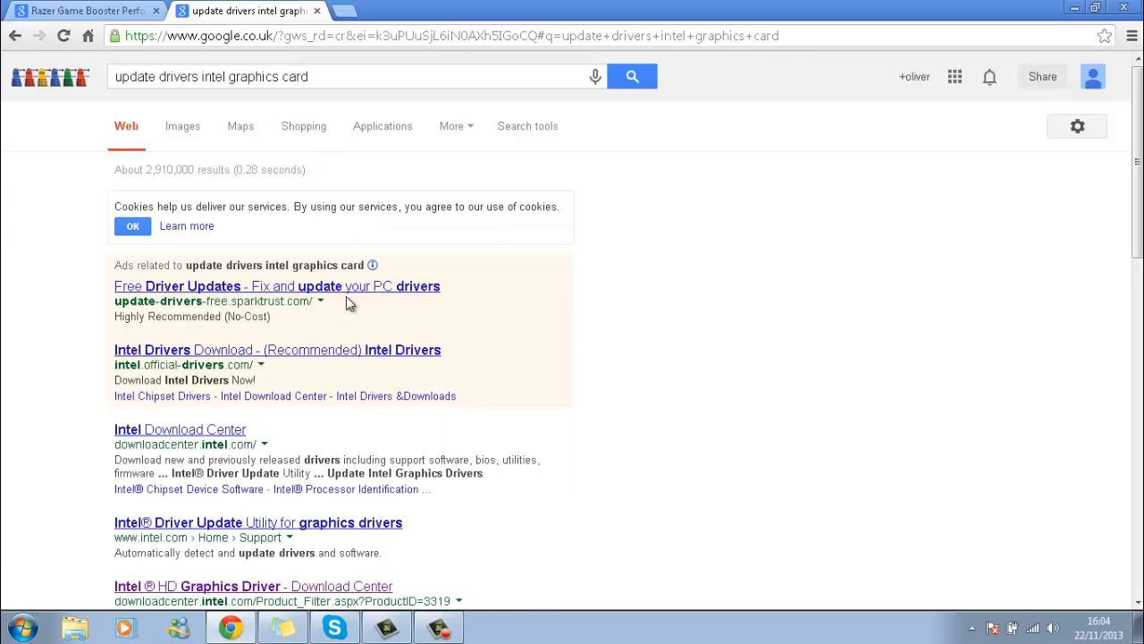
mouse_move(257, 358)
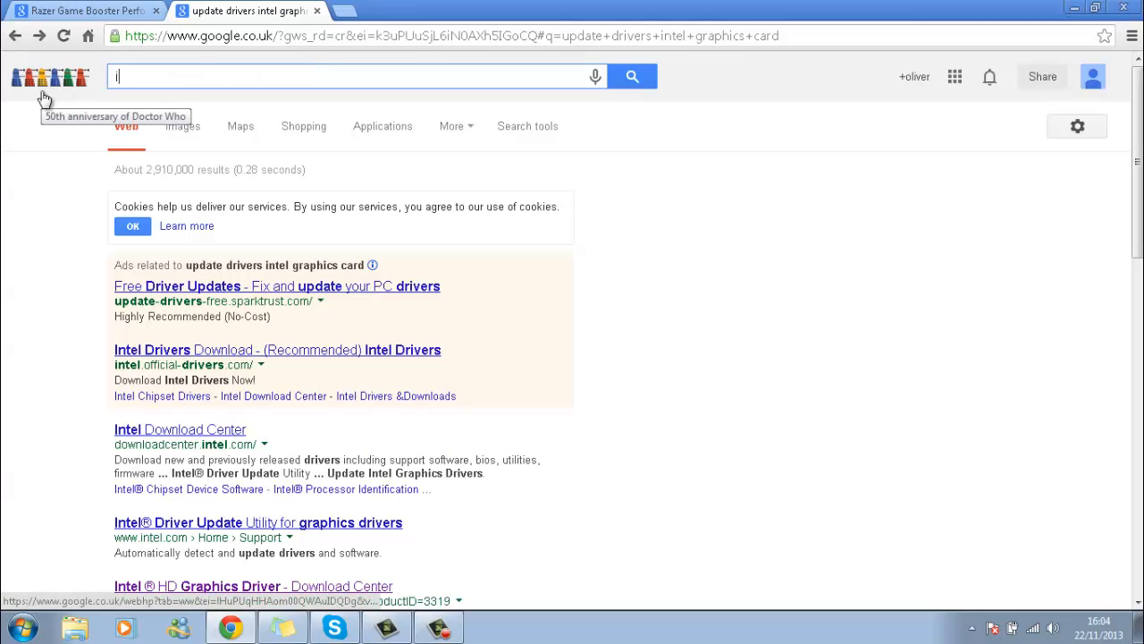
text(intel)
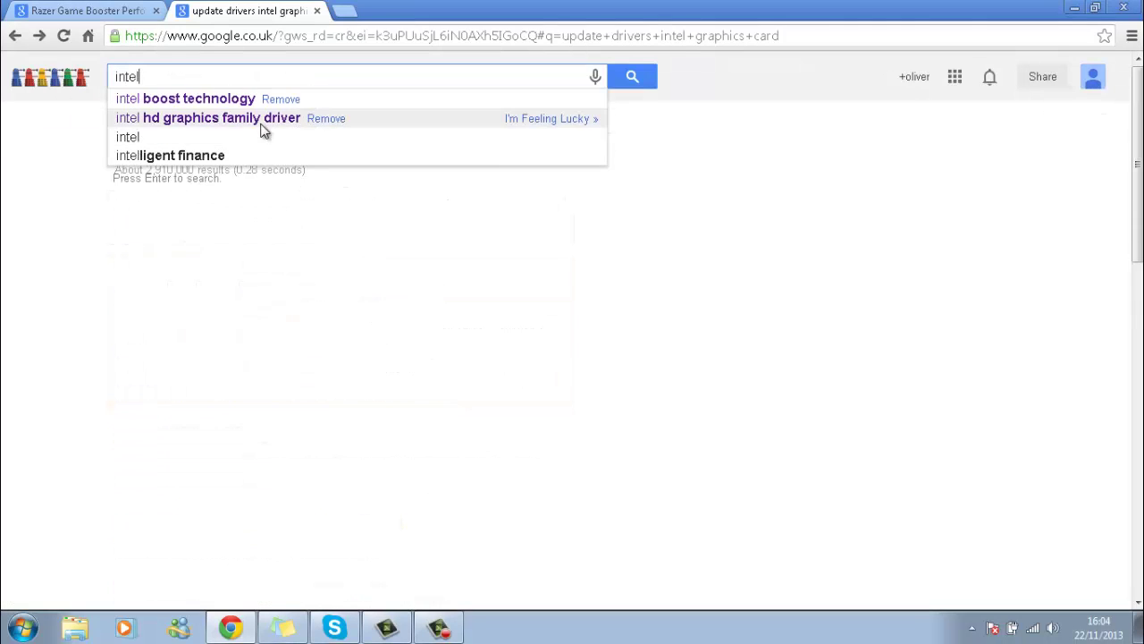
Step: Filter the Intel HD Graphics family driver results to Windows 7 (64-bit)
click(207, 118)
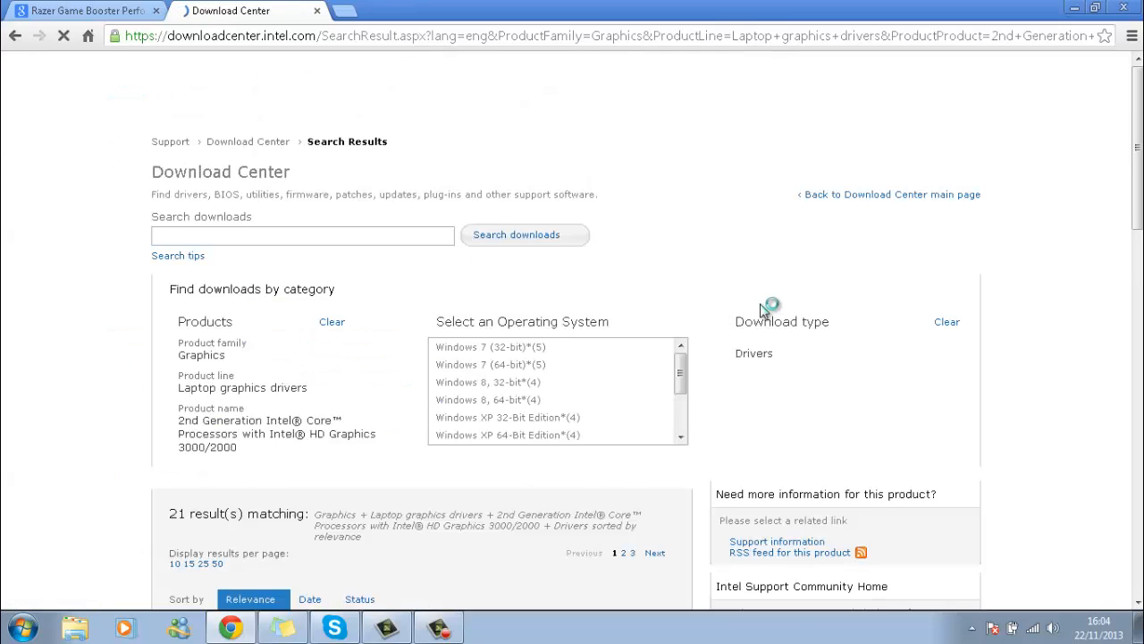
scroll(down, 3)
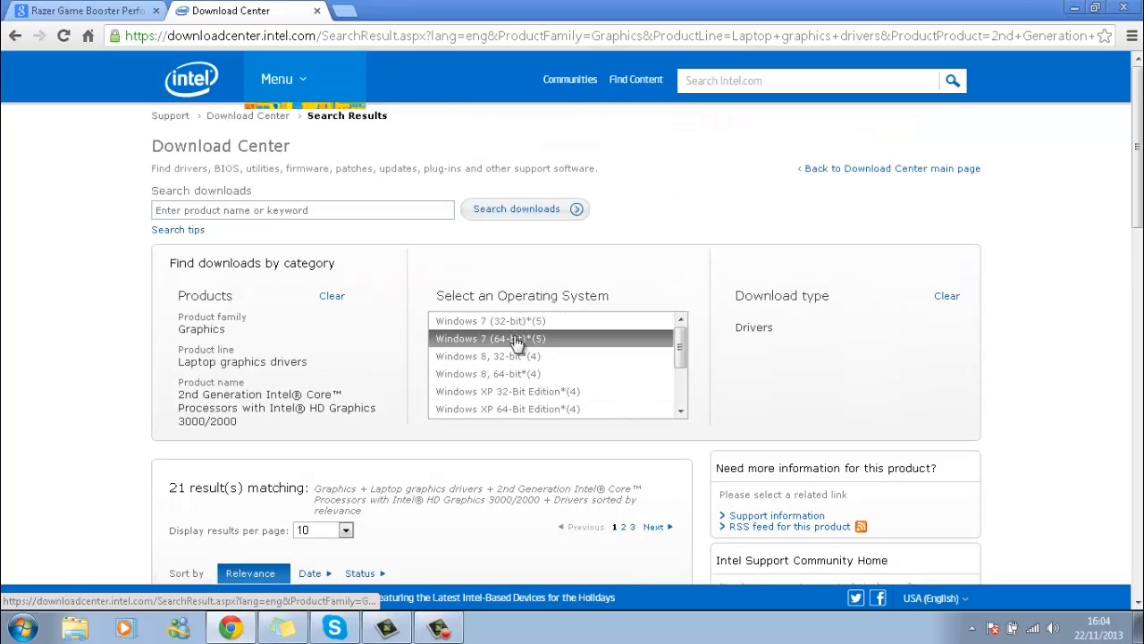
click(515, 338)
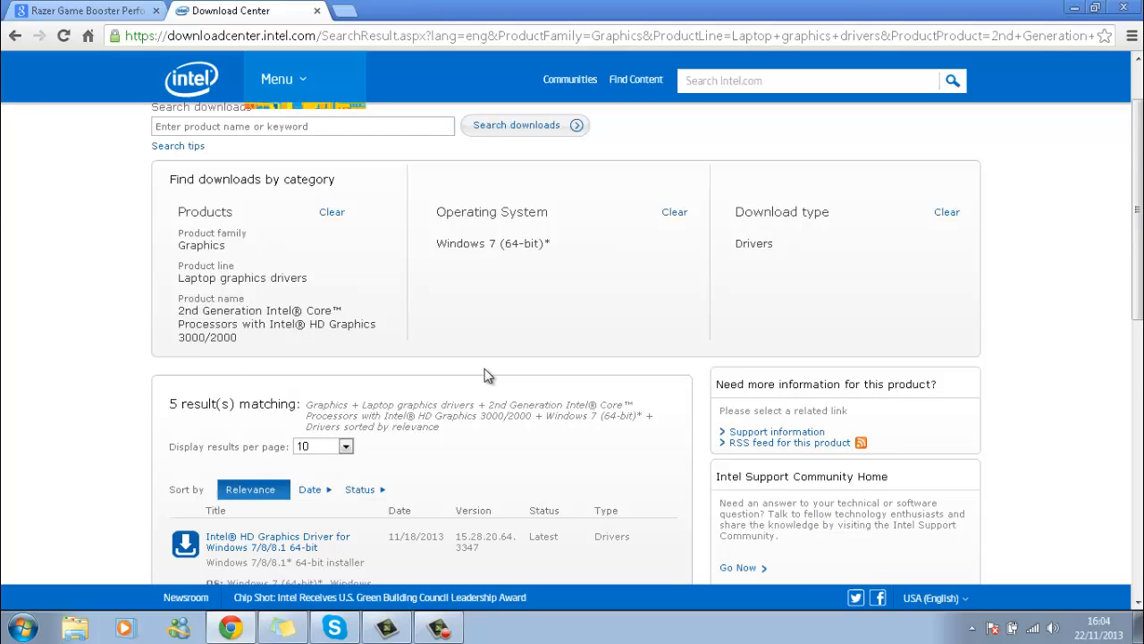
scroll(down, 3)
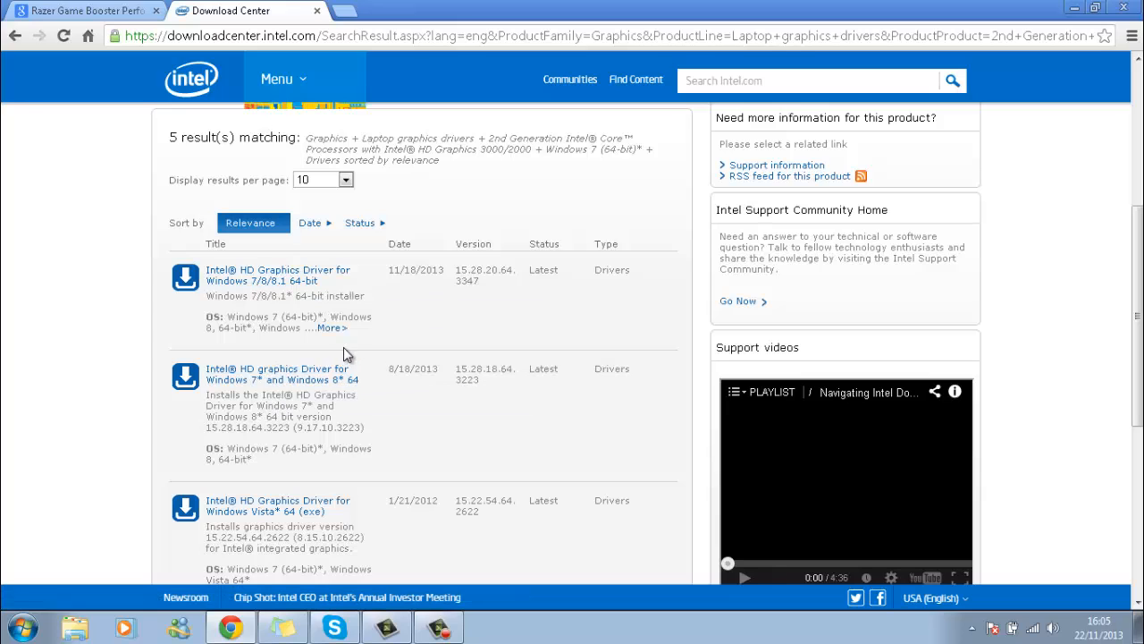
mouse_move(385, 219)
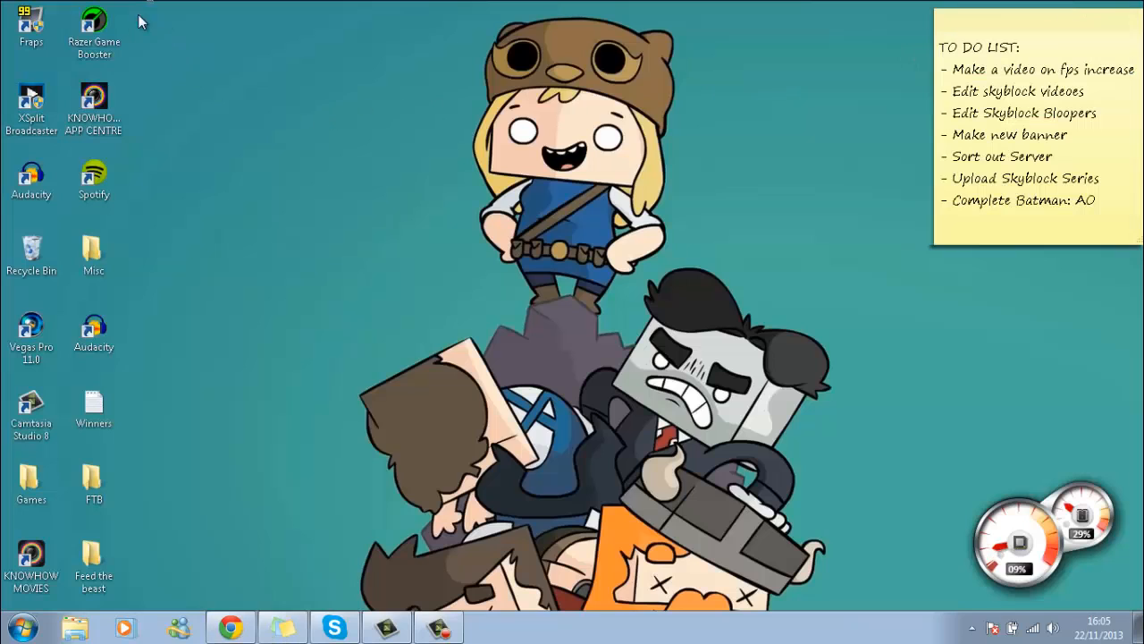
Step: Launch Razer Game Booster from the desktop and browse its Games library
click(93, 21)
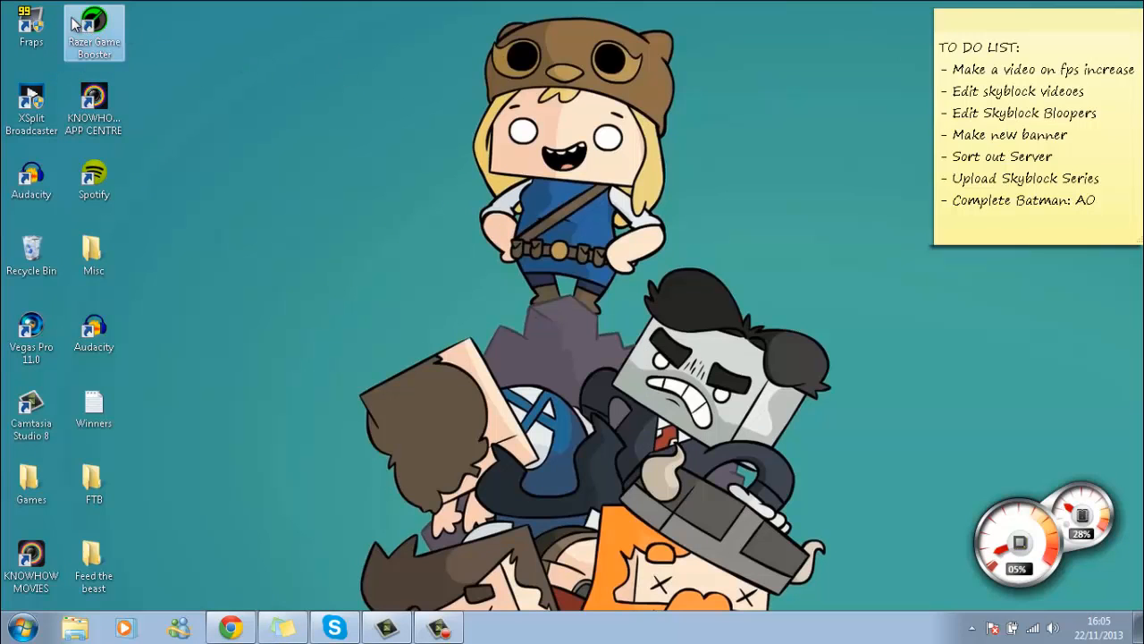
double_click(93, 21)
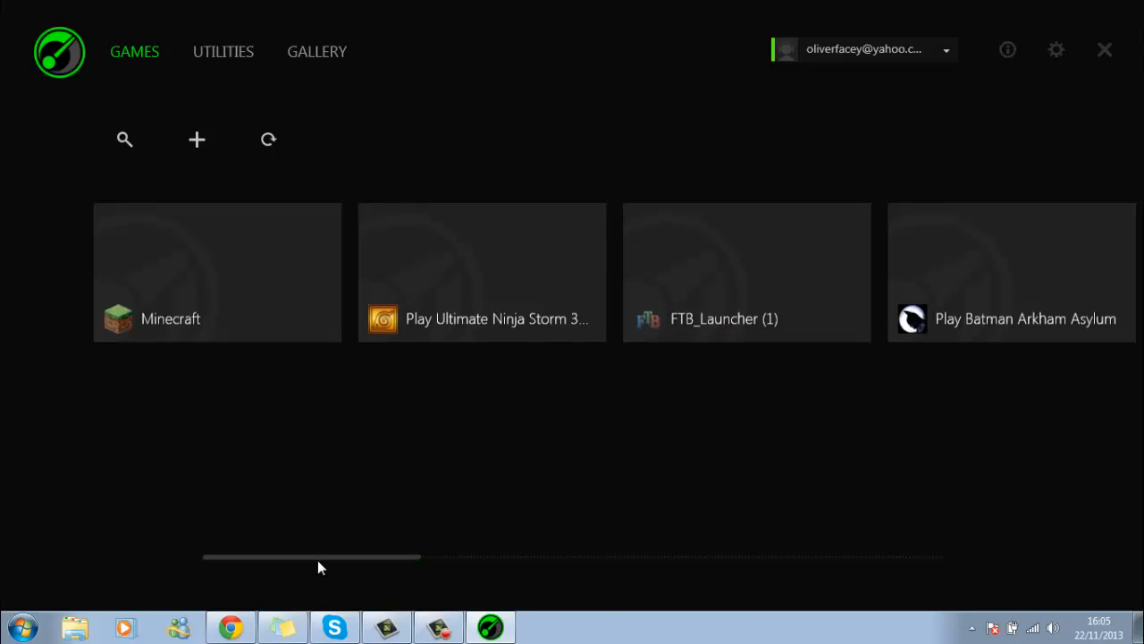
drag(322, 558, 747, 558)
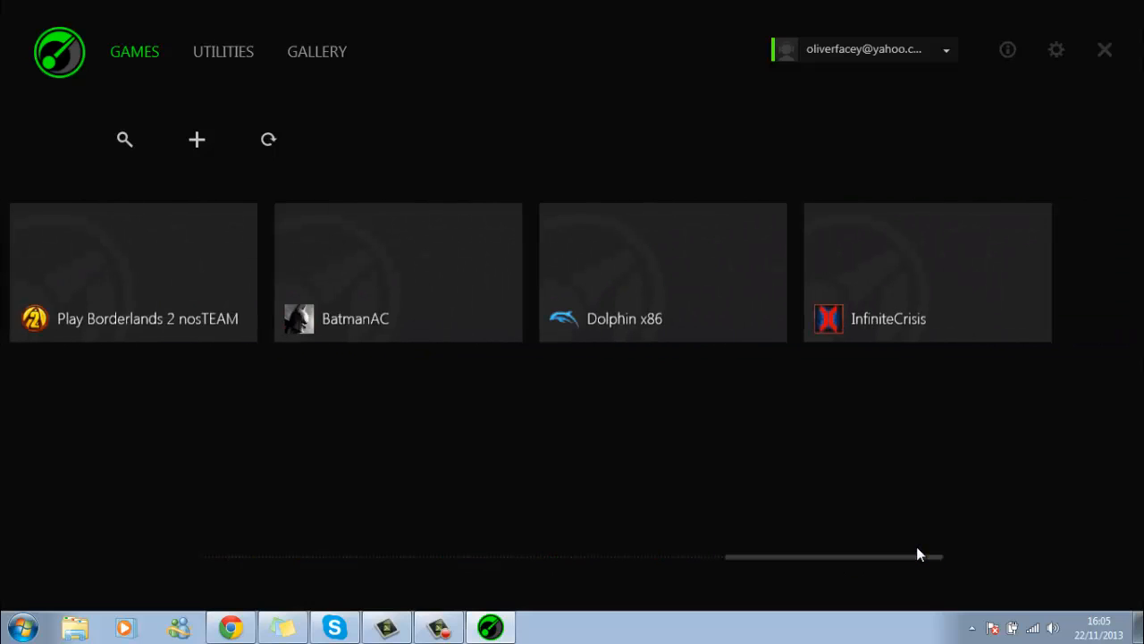
mouse_move(926, 268)
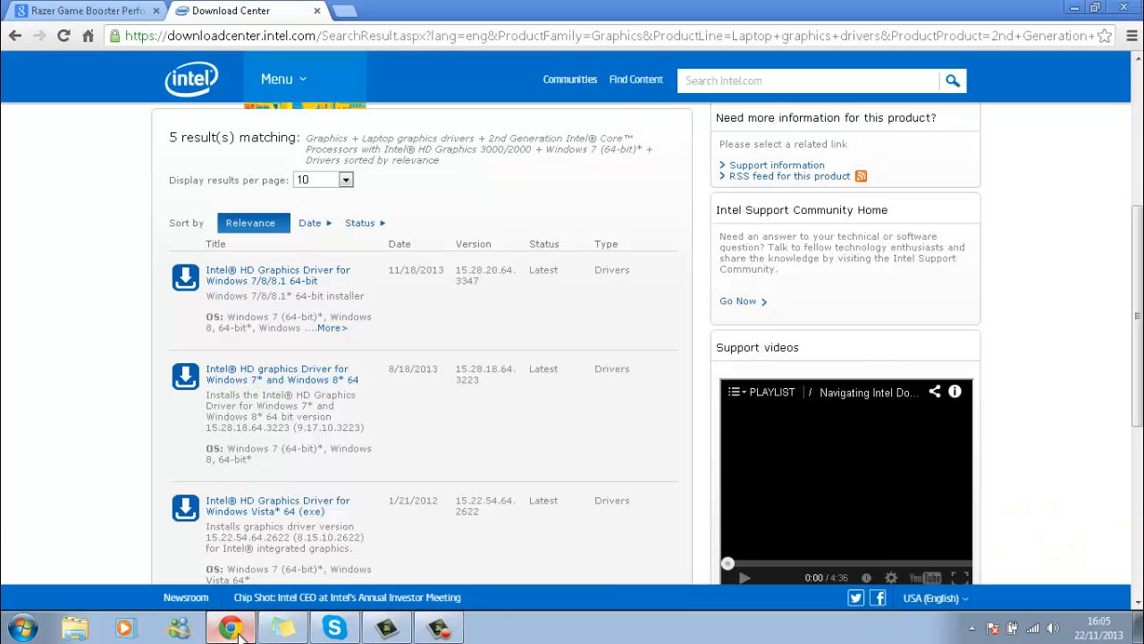
Step: Show the Razer Game Booster download page in the browser, then return to the desktop
click(80, 14)
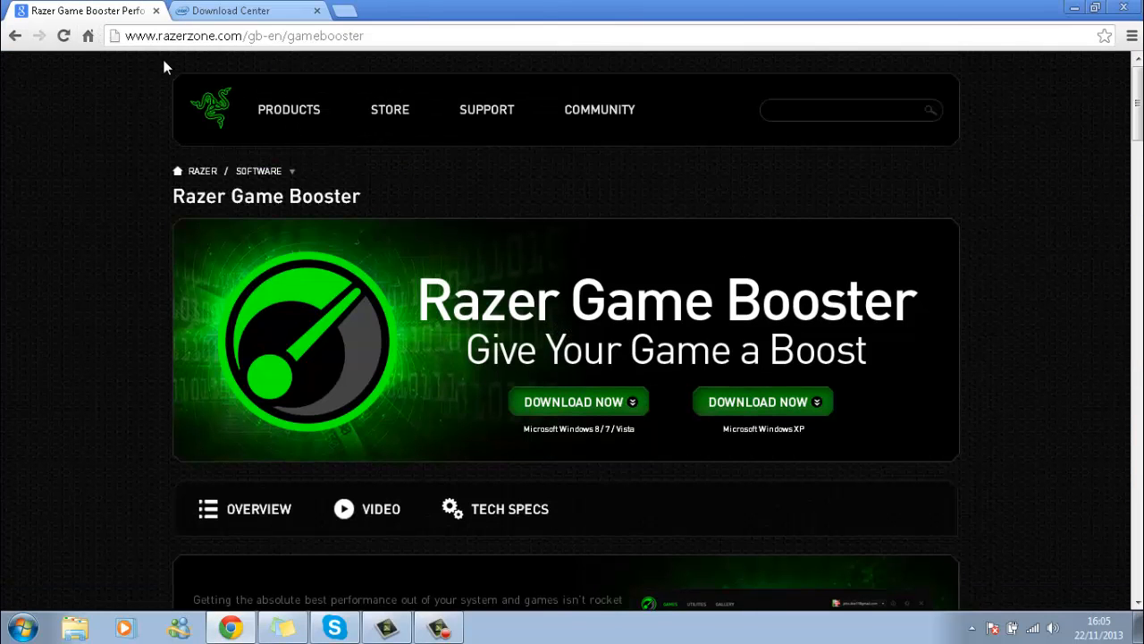
mouse_move(124, 38)
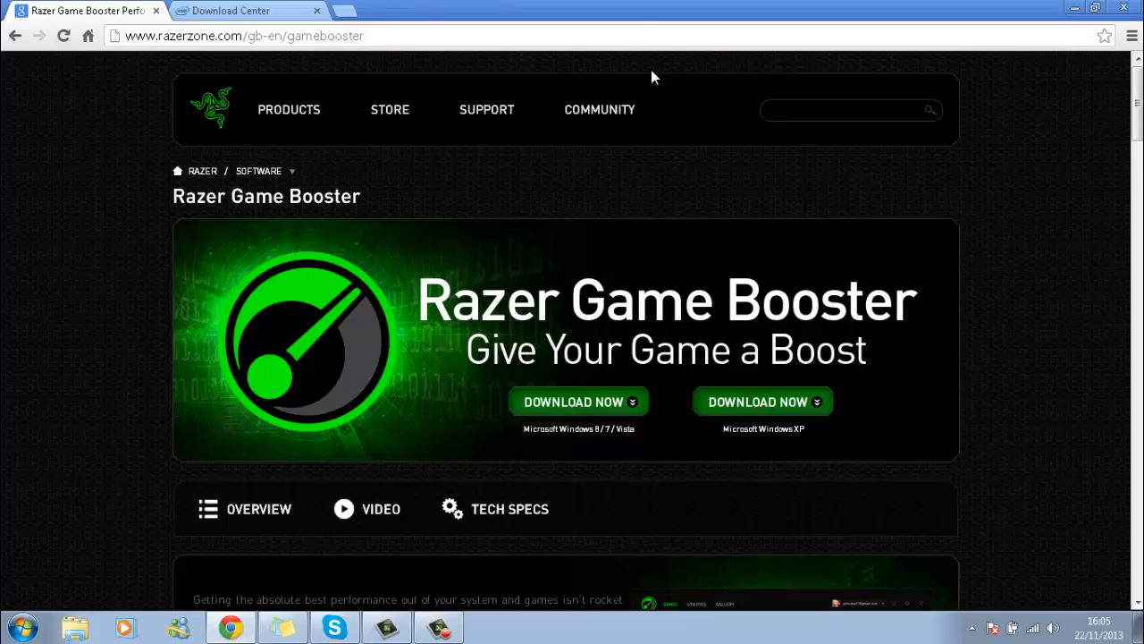
scroll(down, 3)
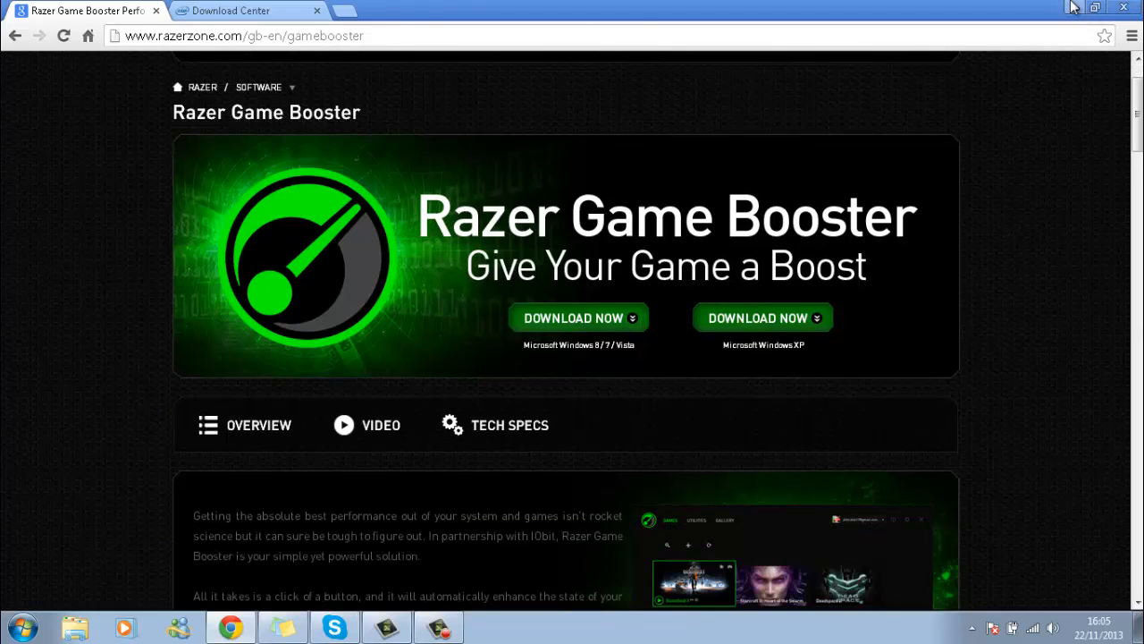
click(1080, 7)
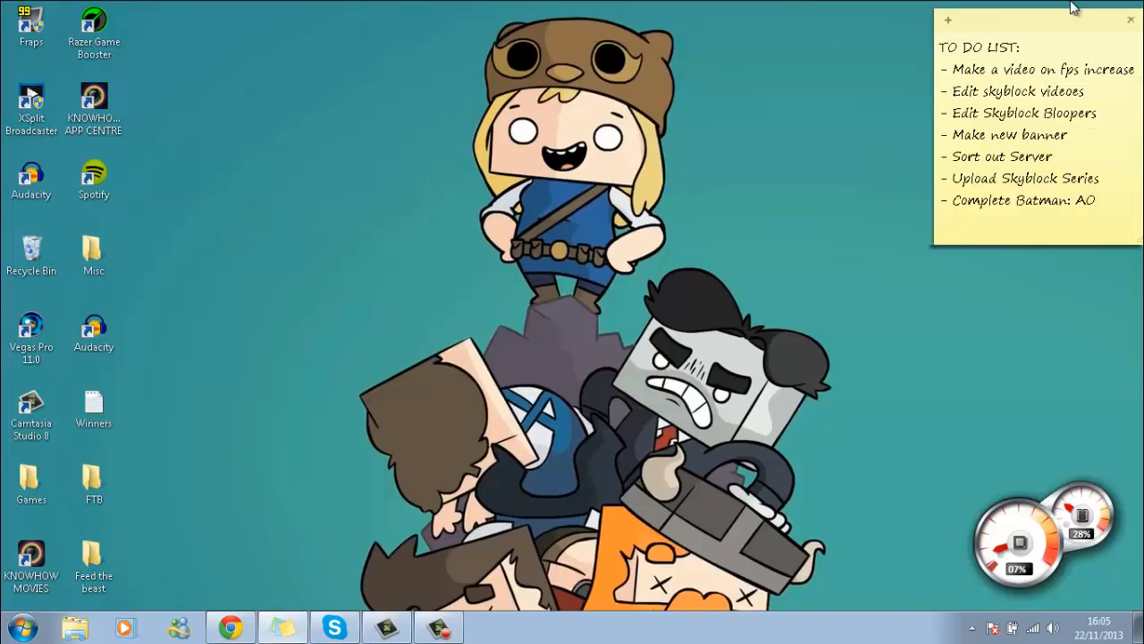